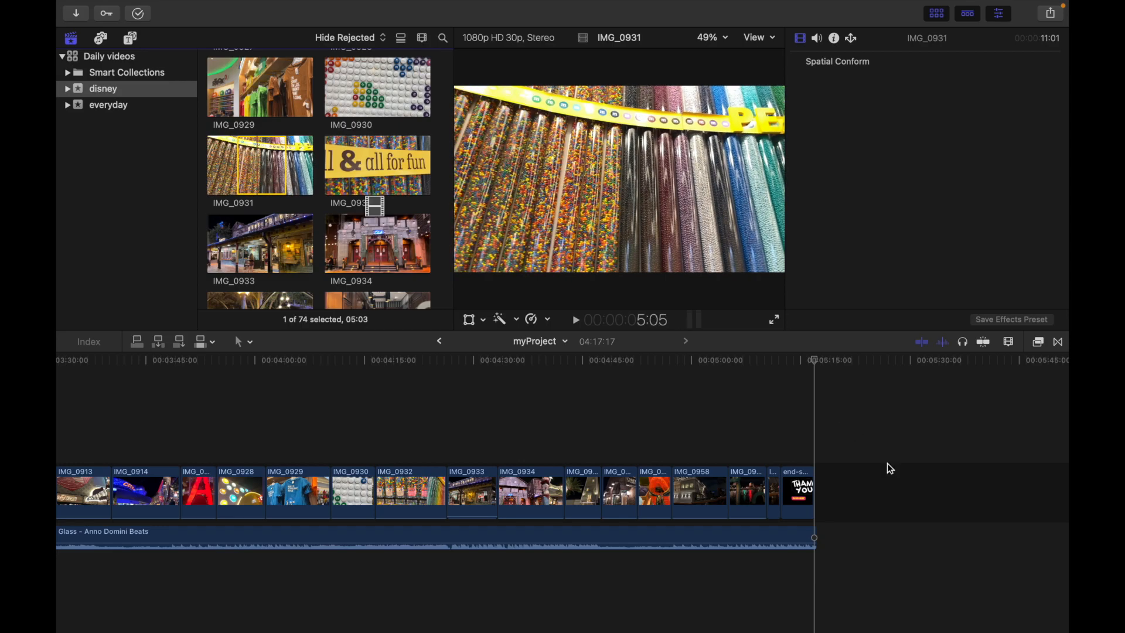
Step: Select the IMG_0931 clip appended after the end-screen clip in the myProject timeline
click(832, 491)
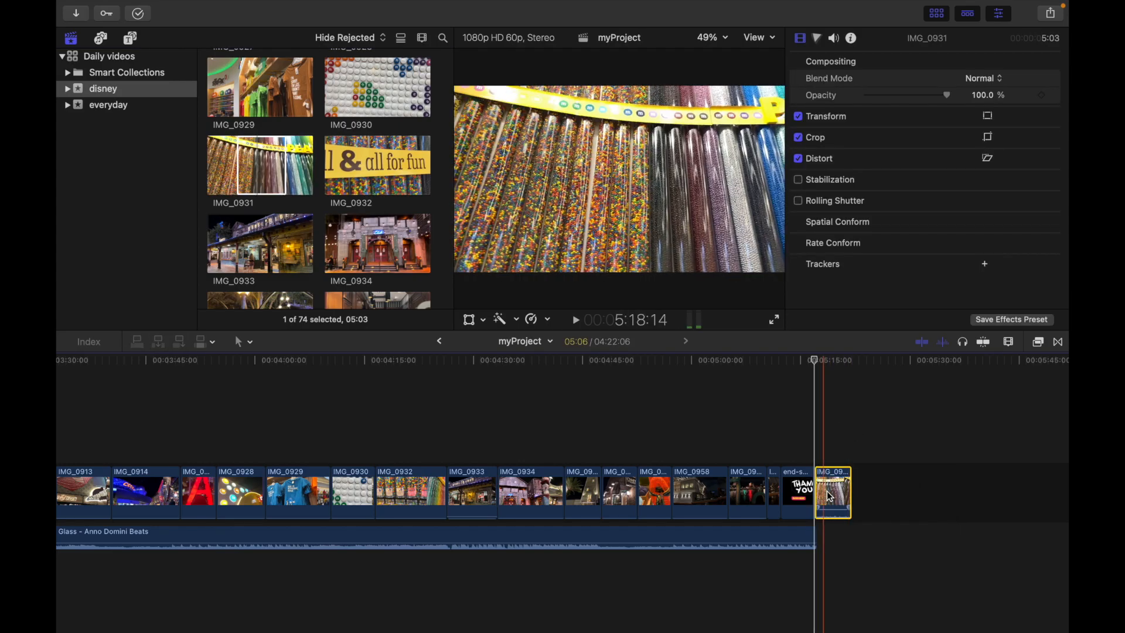